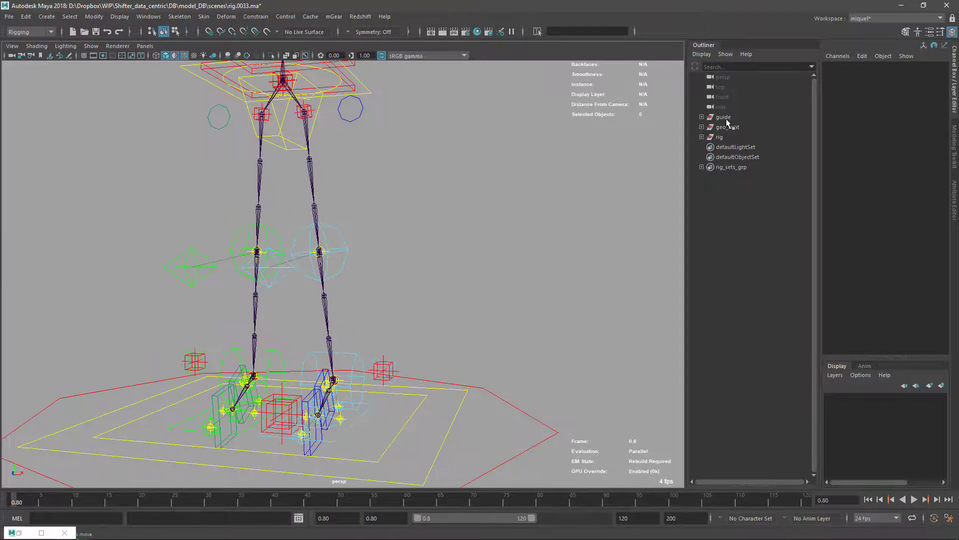
Delete the old rig and remove the spine and hip guides, leaving leg_L0_root under guide
{"action": "left_click", "coordinate": [728, 126]}
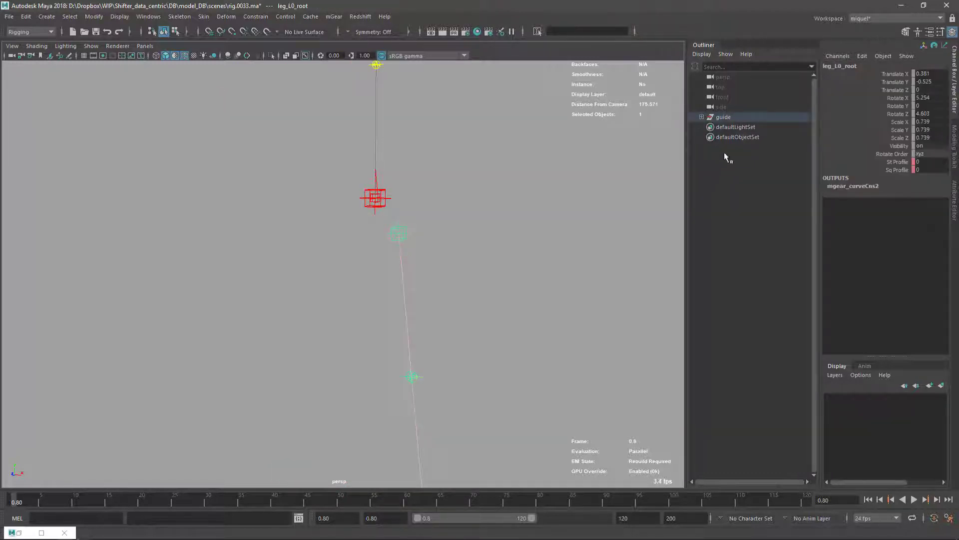
{"action": "left_click", "coordinate": [702, 117]}
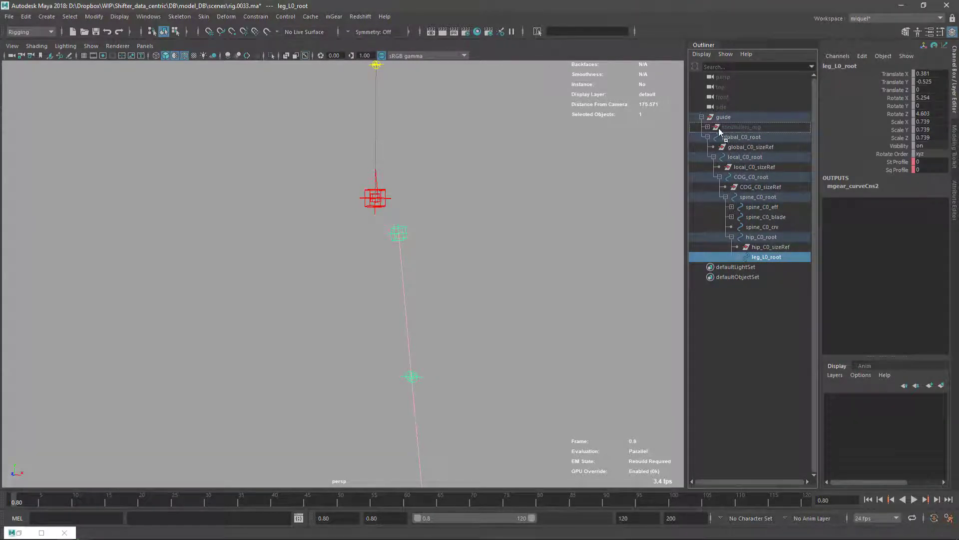
{"action": "left_click", "coordinate": [742, 136]}
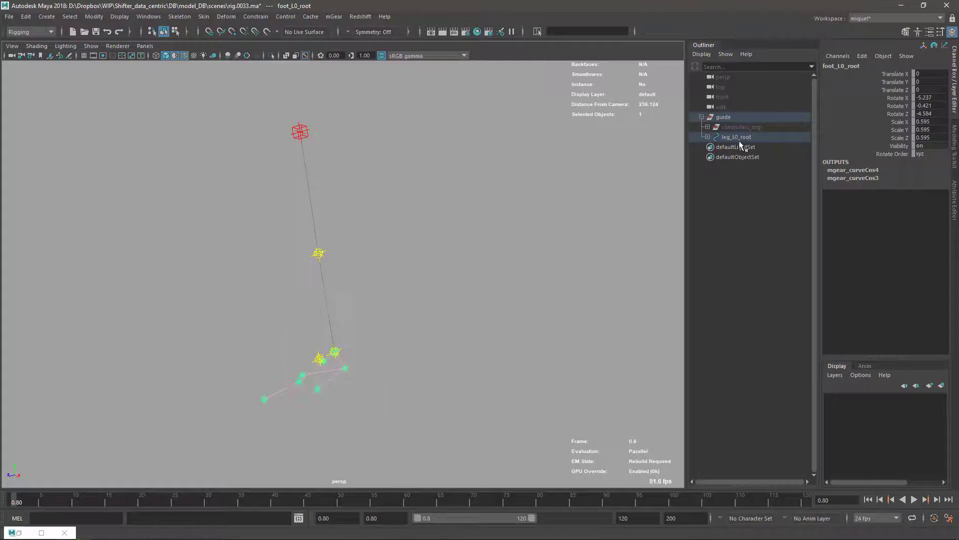
Build a rig from leg_L0_root and rotate the foot guide to about 13.2 in Y
{"action": "left_click", "coordinate": [737, 136]}
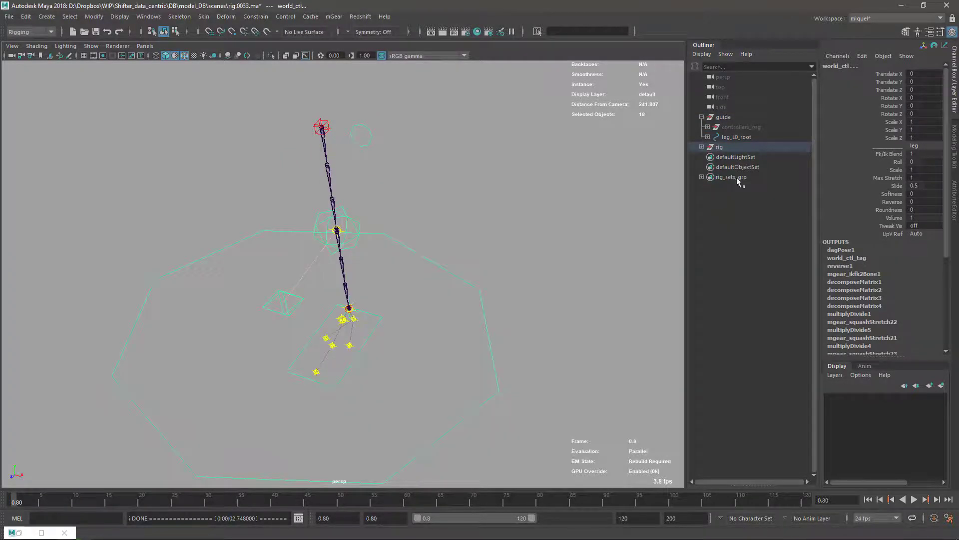
{"action": "left_click", "coordinate": [723, 117]}
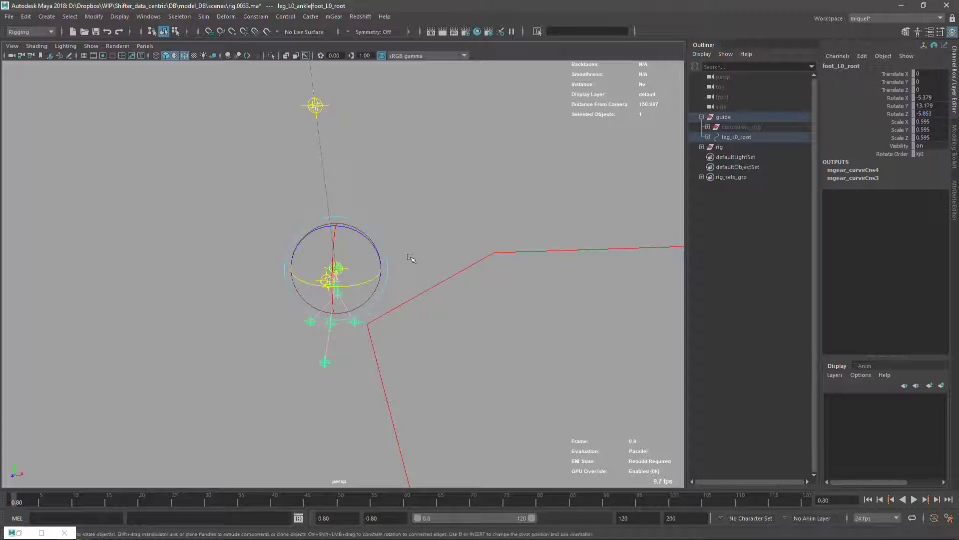
Rotate the foot guide further, build, close the error log, and delete the extra rig
{"action": "left_click_drag", "start_coordinate": [412, 257], "coordinate": [364, 291]}
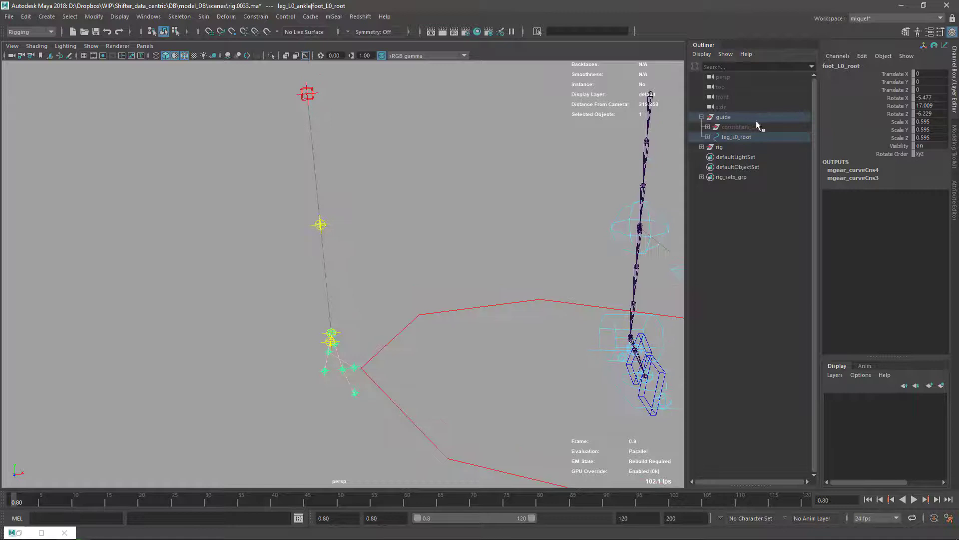
{"action": "left_click", "coordinate": [723, 117]}
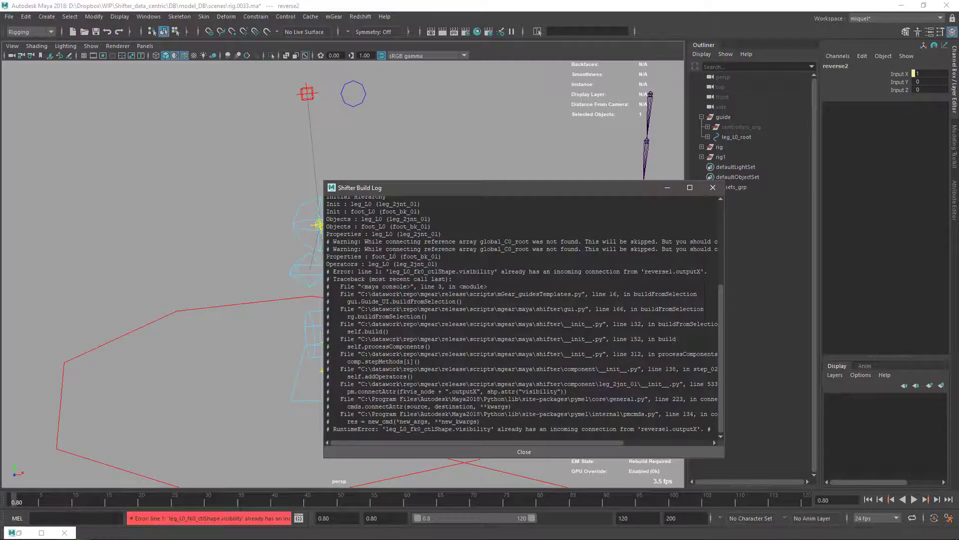
{"action": "left_click", "coordinate": [523, 452]}
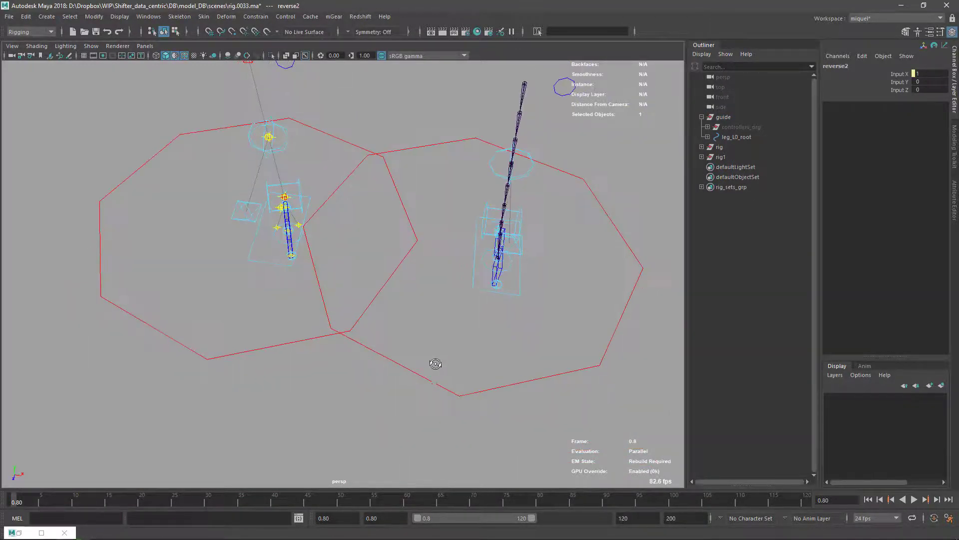
{"action": "left_click_drag", "start_coordinate": [436, 364], "coordinate": [444, 328]}
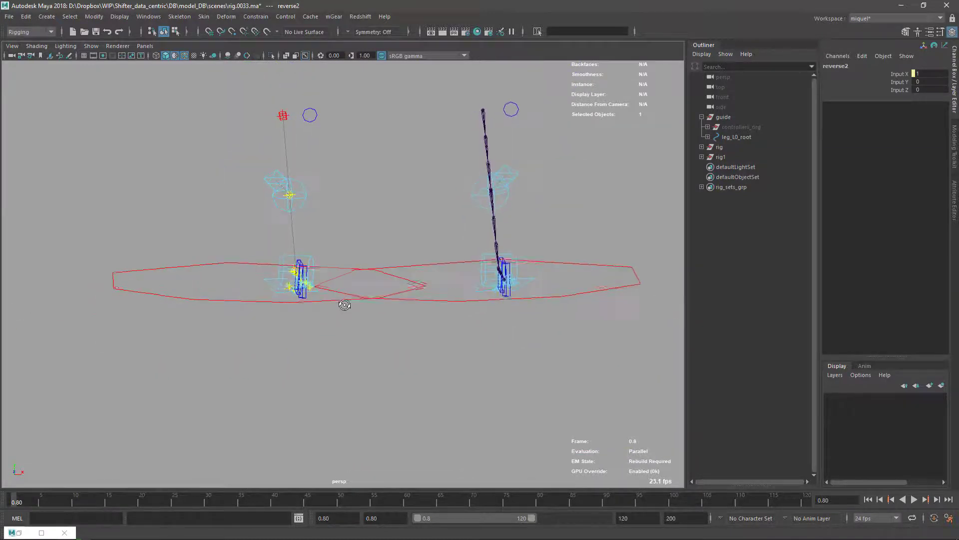
{"action": "left_click", "coordinate": [721, 156]}
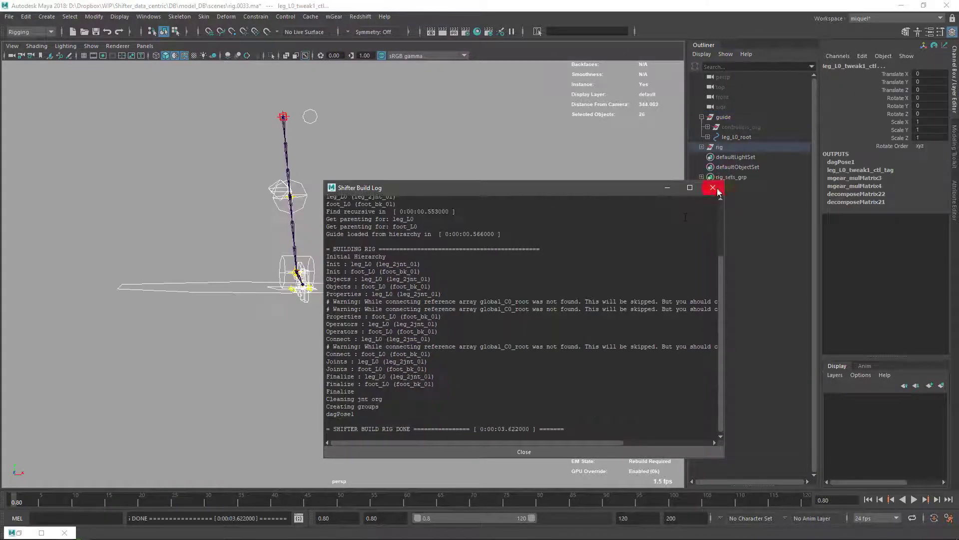
Close the Shifter Build Log and rebuild the leg rig from the guide
{"action": "left_click", "coordinate": [712, 188]}
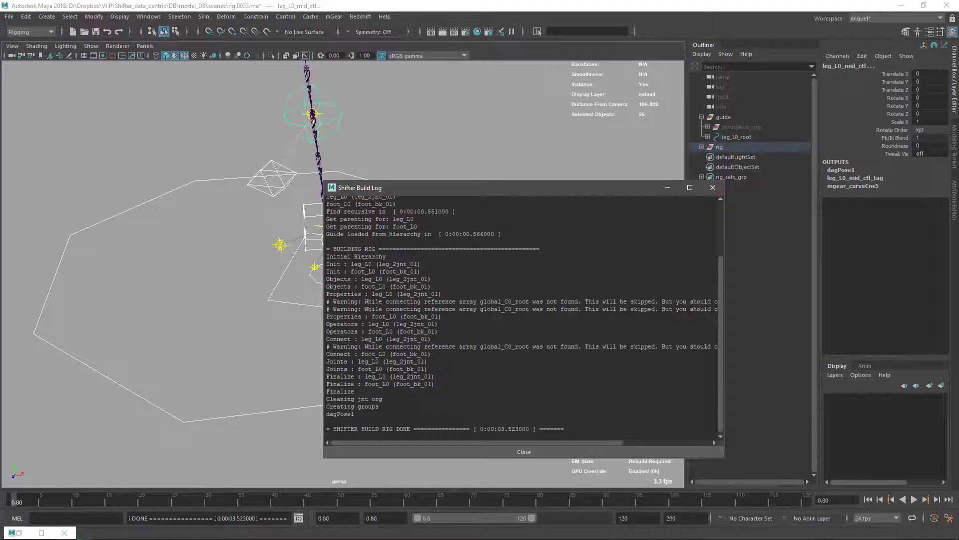
Close the build log, delete the rig, and rotate foot_L0_root to -15.5 in Y
{"action": "left_click", "coordinate": [523, 452]}
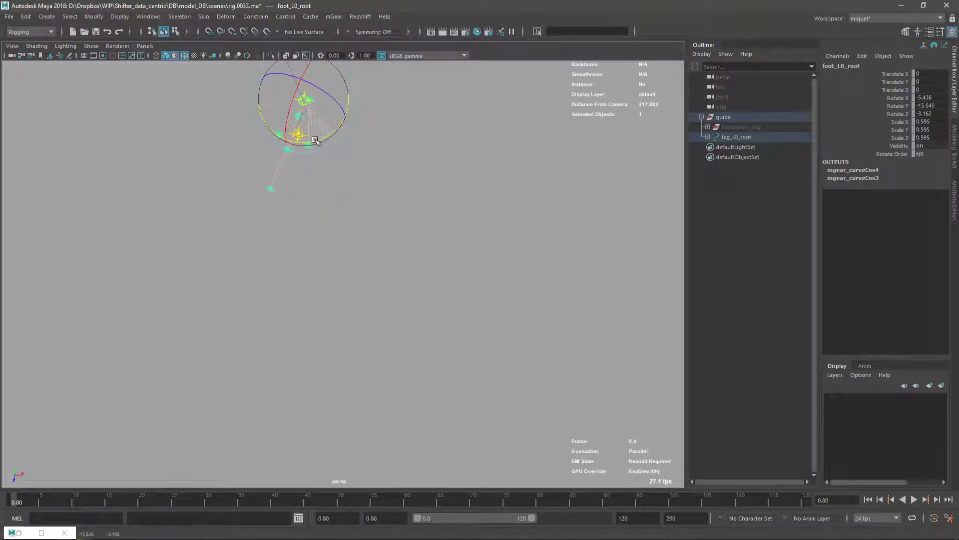
Adjust the foot guide rotation, build the rig from selection, and close the build log
{"action": "left_click_drag", "start_coordinate": [314, 140], "coordinate": [296, 139]}
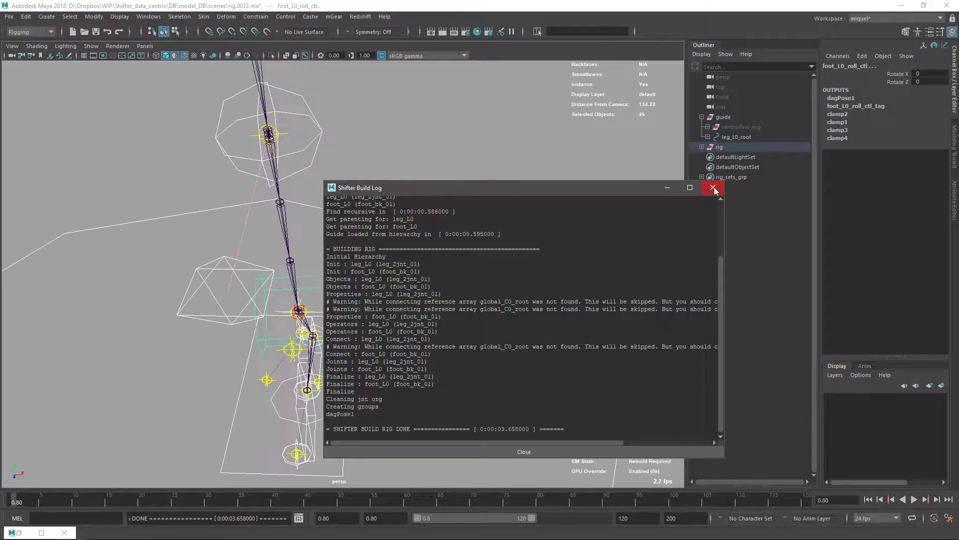
{"action": "left_click", "coordinate": [713, 187]}
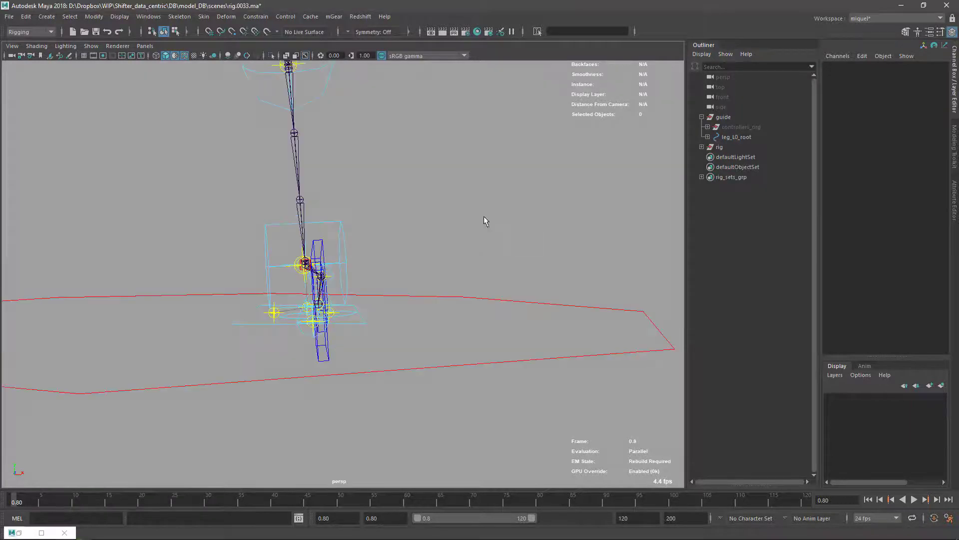
{"action": "left_click", "coordinate": [719, 147]}
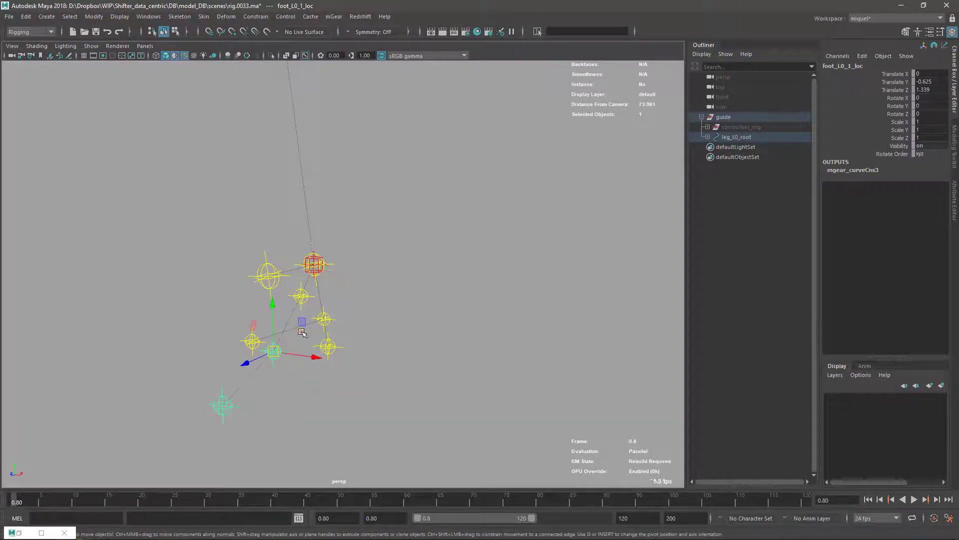
{"action": "mouse_move", "coordinate": [305, 332]}
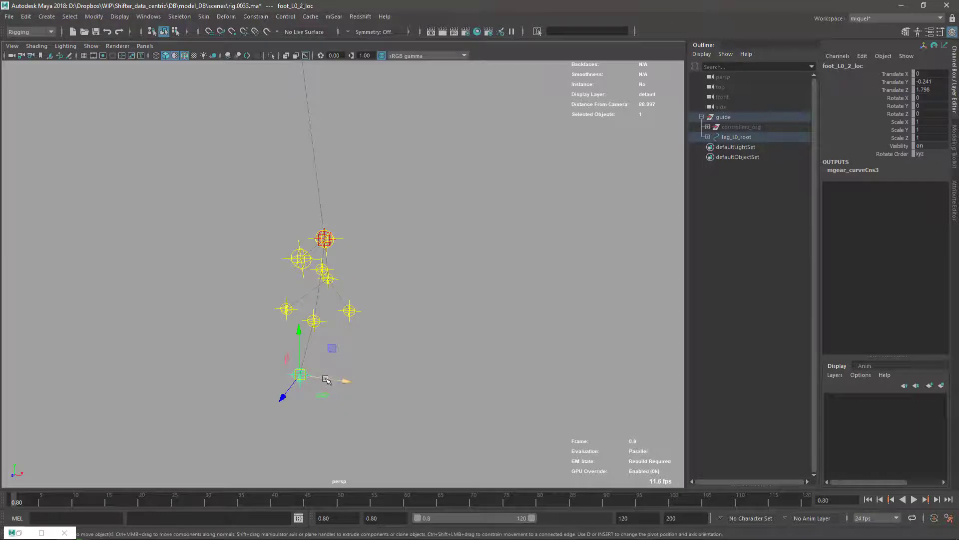
Move foot_L0_2_loc to Translate Y -0.241, Z 1.798 and deselect it
{"action": "left_click", "coordinate": [669, 143]}
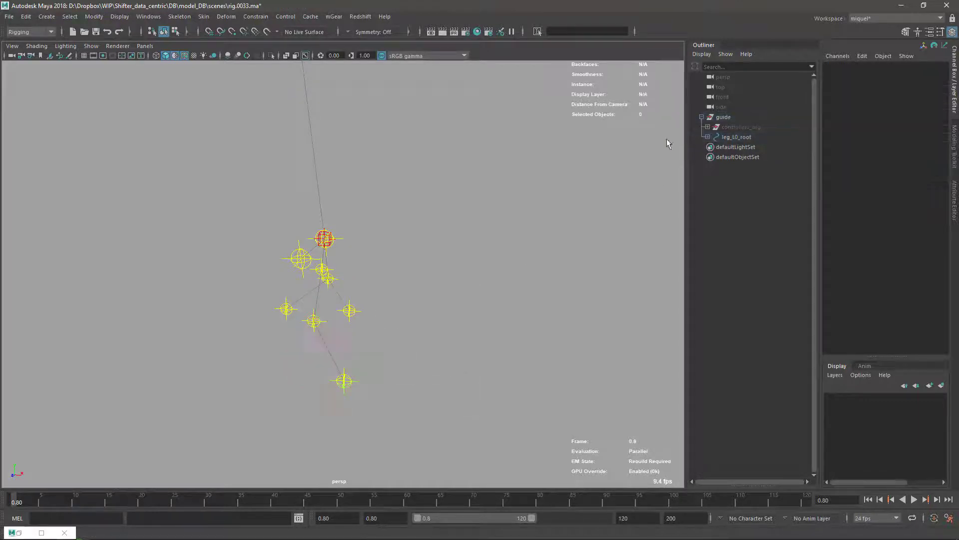